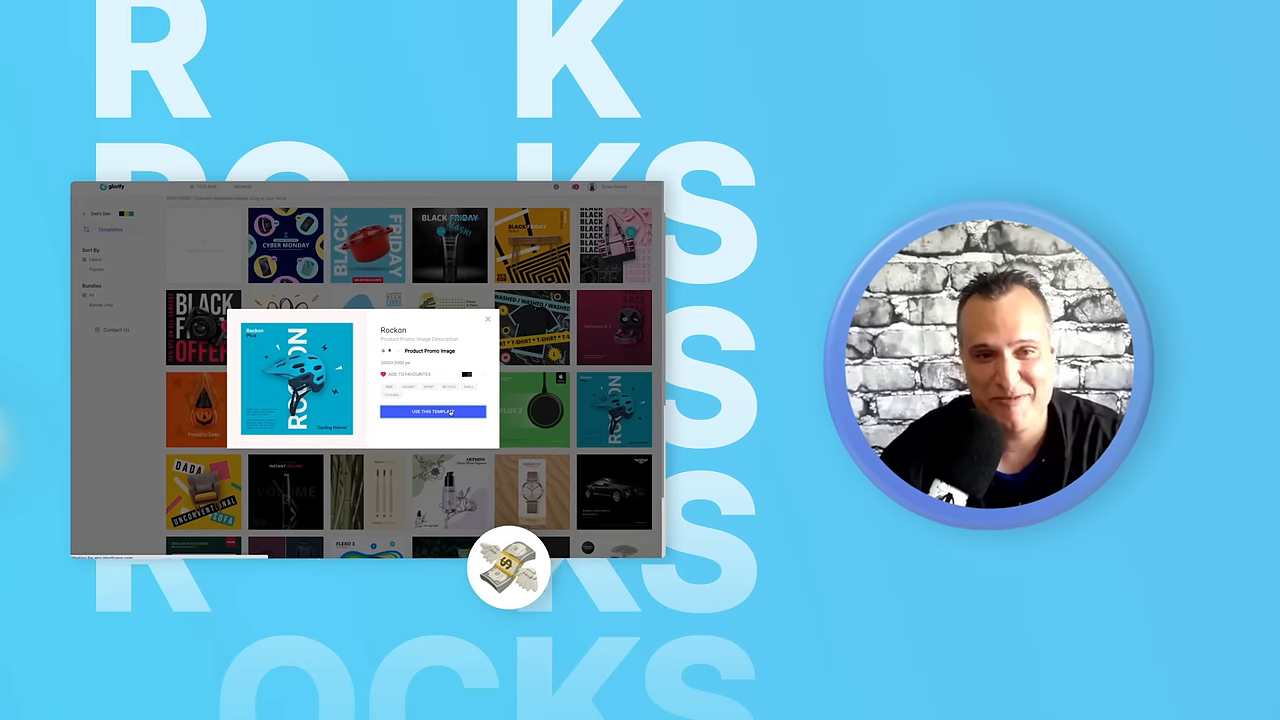
Step: Preview the Rockon Product Promo Image template from the template library
click(432, 412)
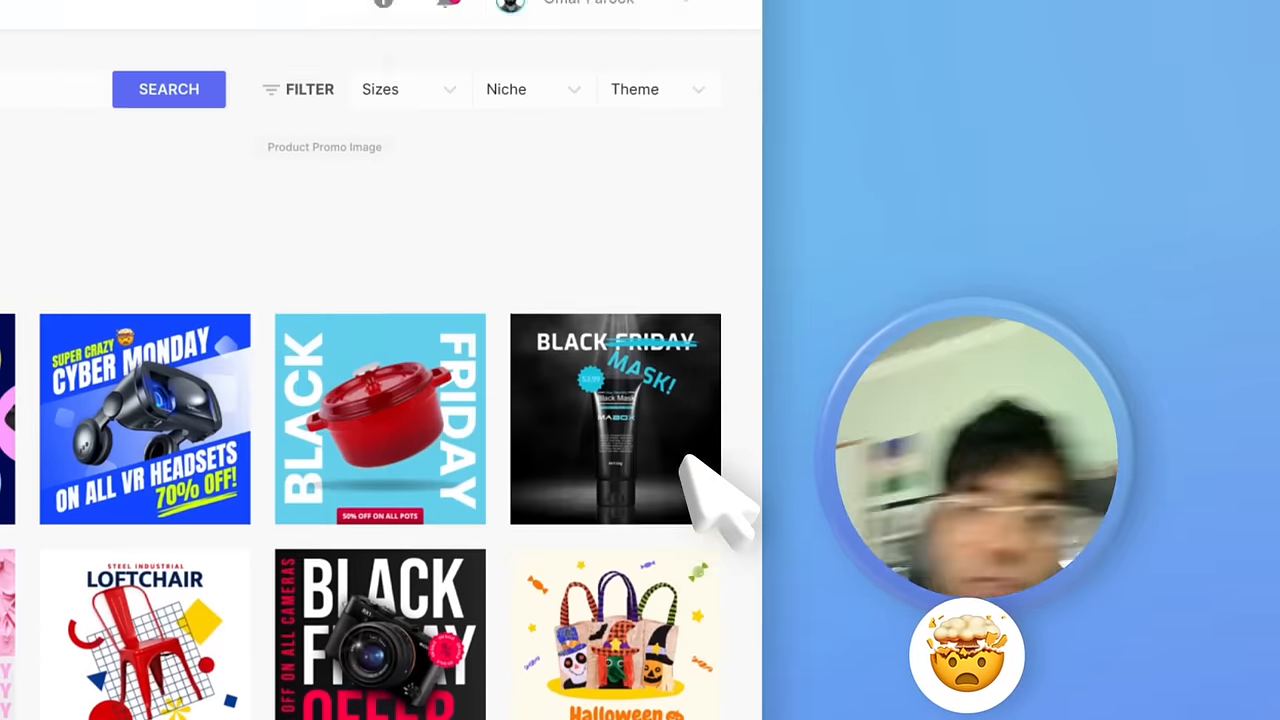
scroll(down, 3)
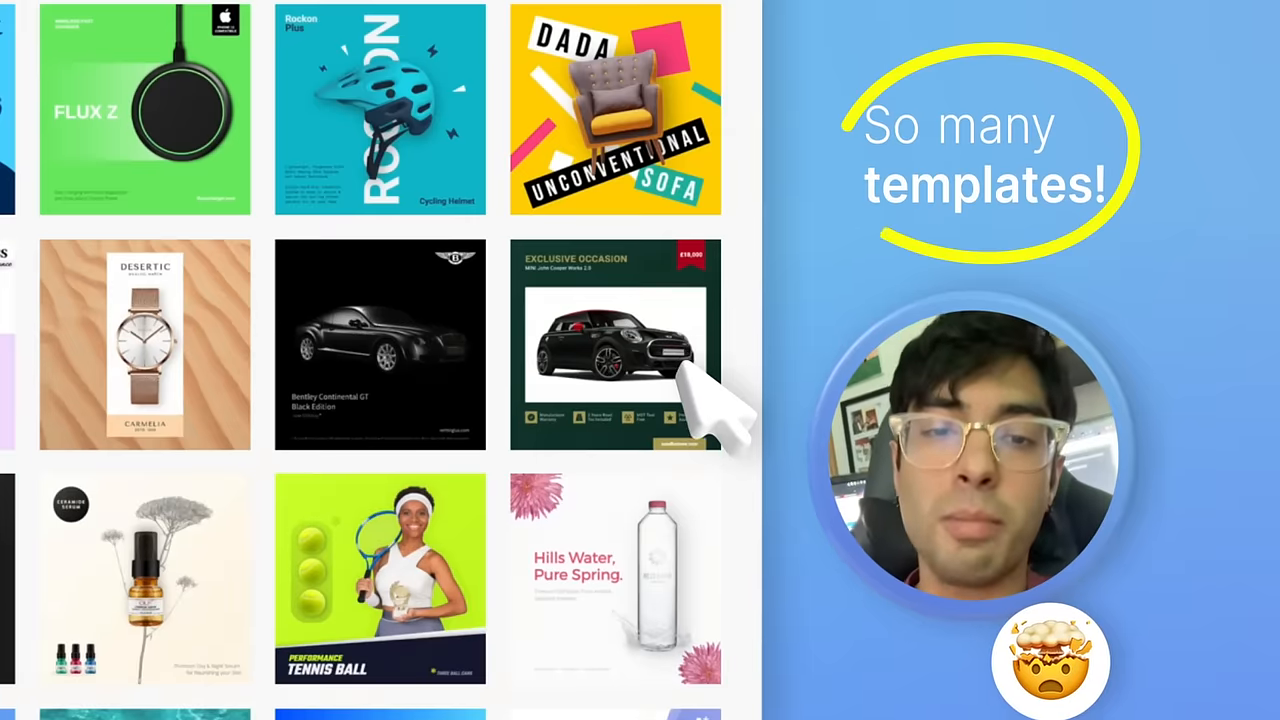
click(520, 92)
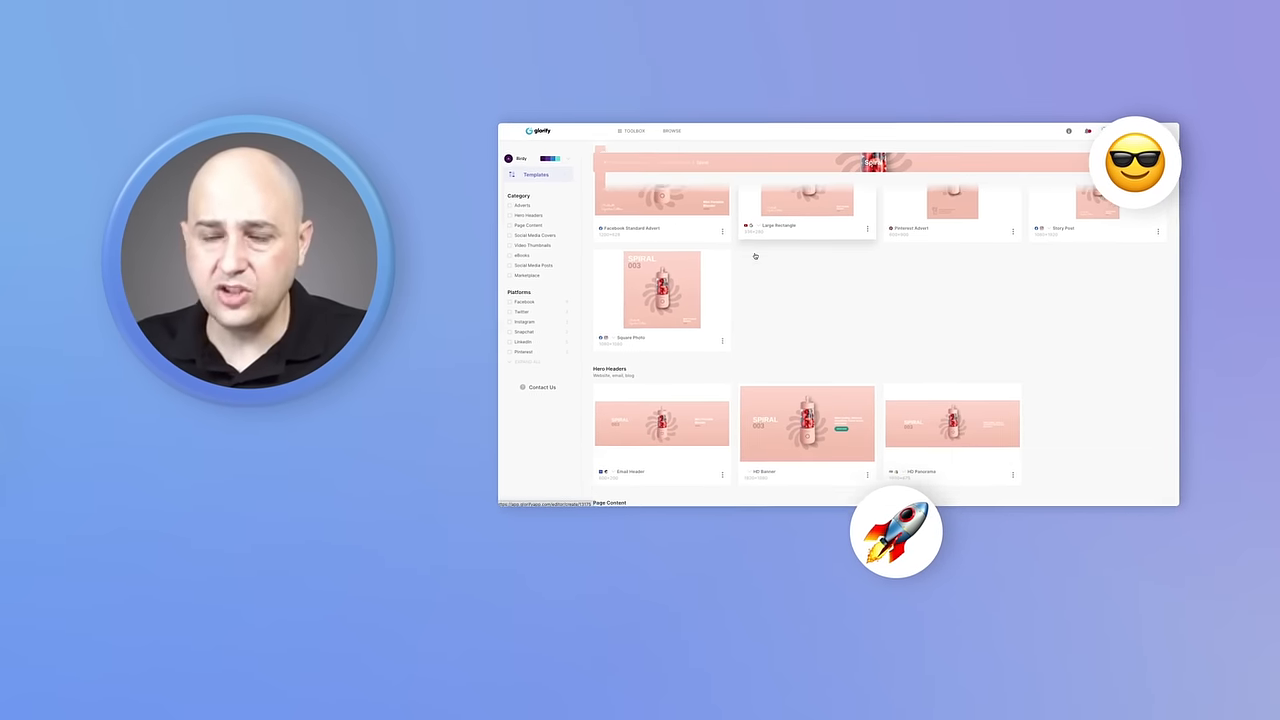
scroll(down, 3)
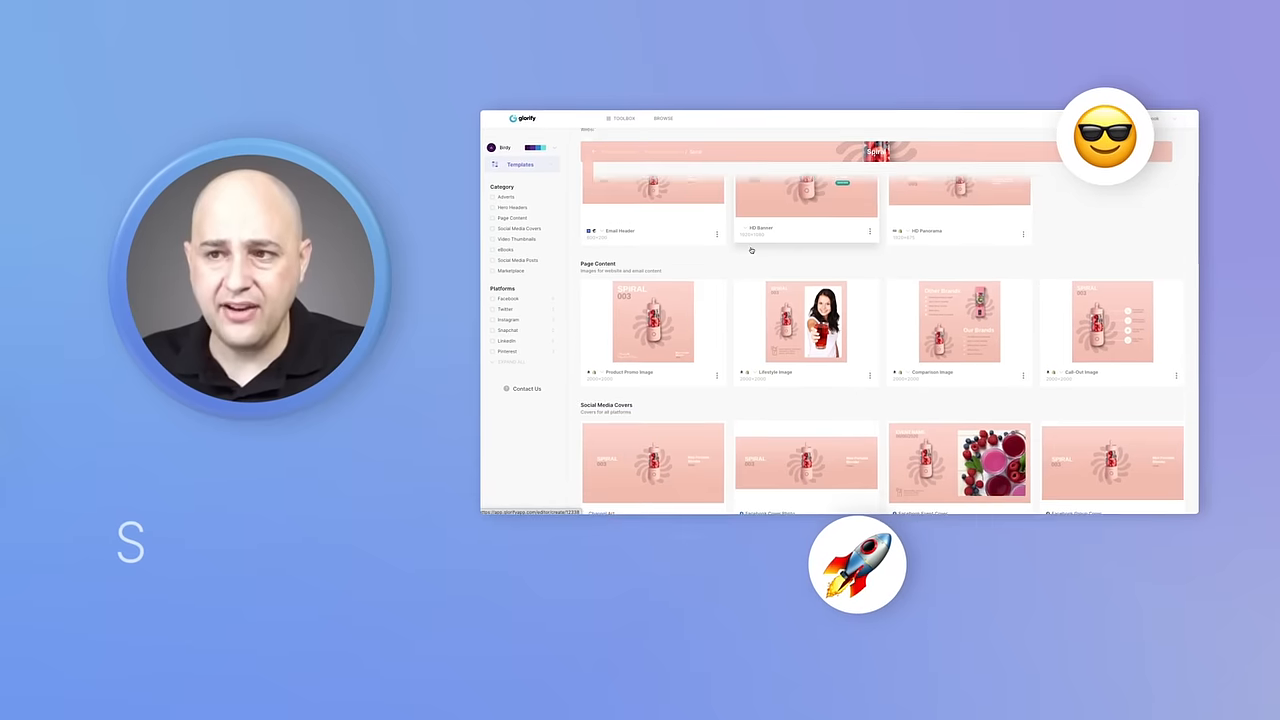
scroll(down, 3)
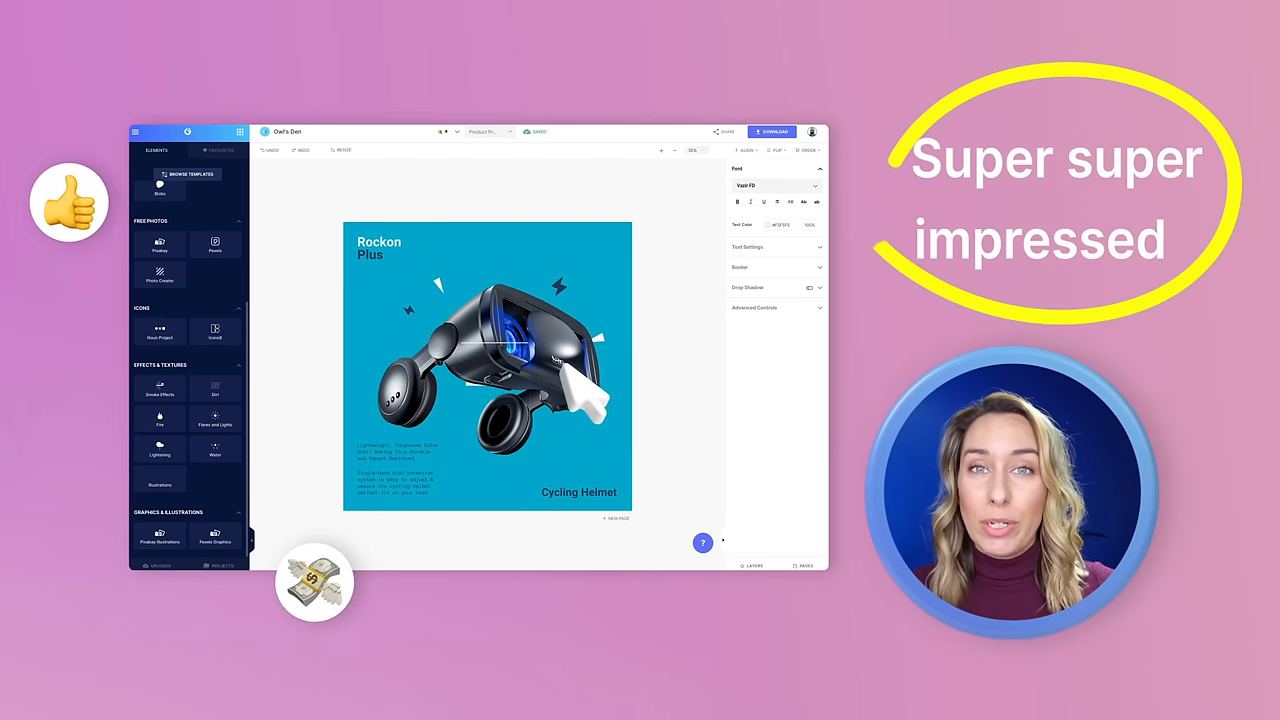
Step: Browse 3D shapes and Free Images in the Elements panel, then show the Icons category
click(776, 248)
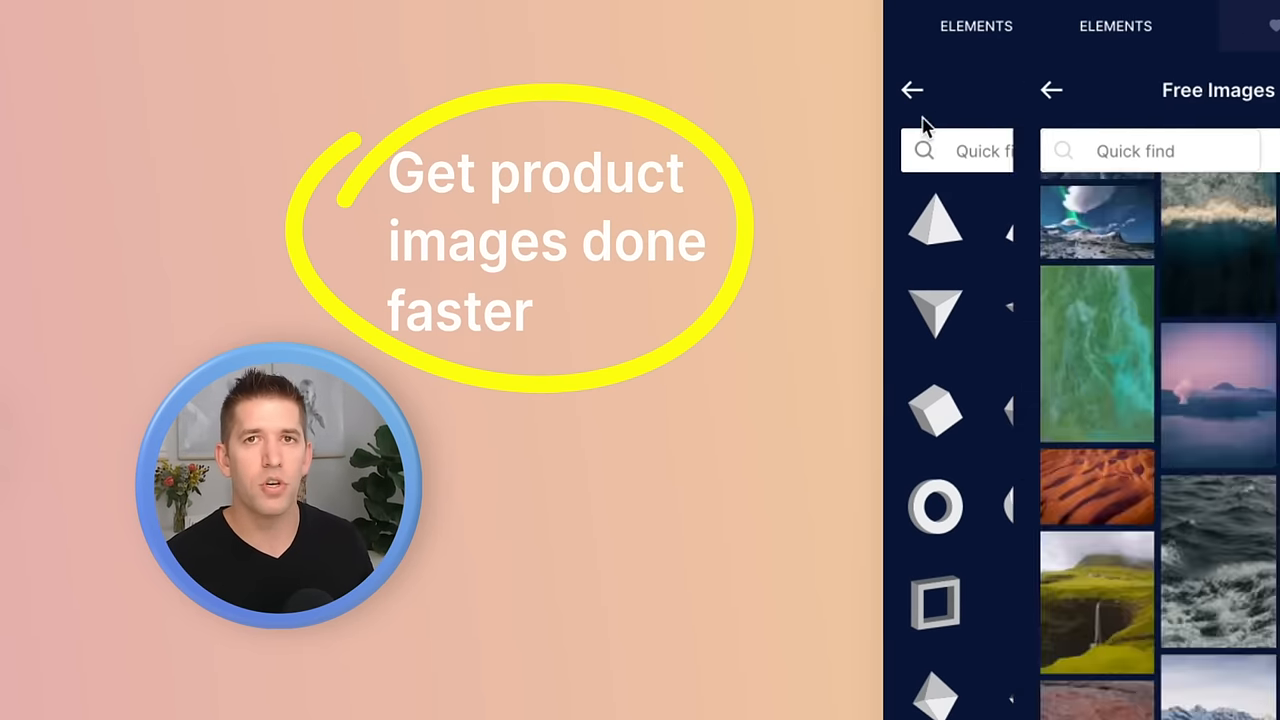
click(910, 90)
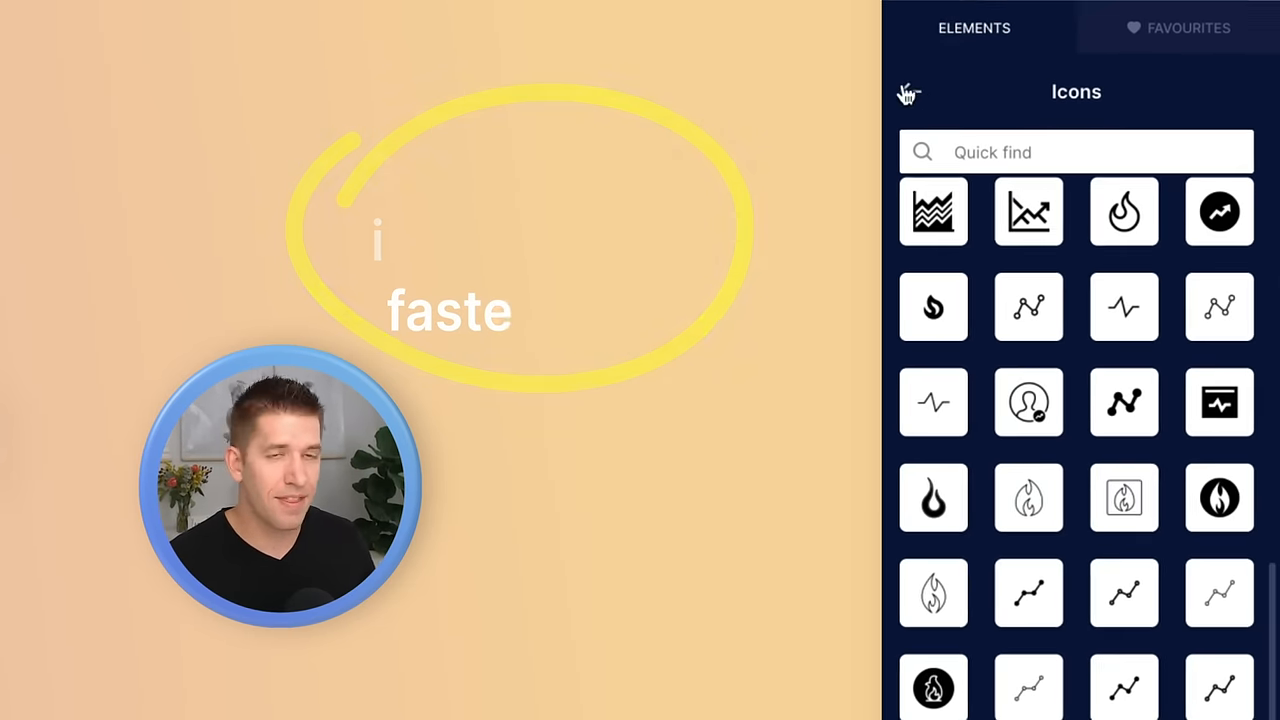